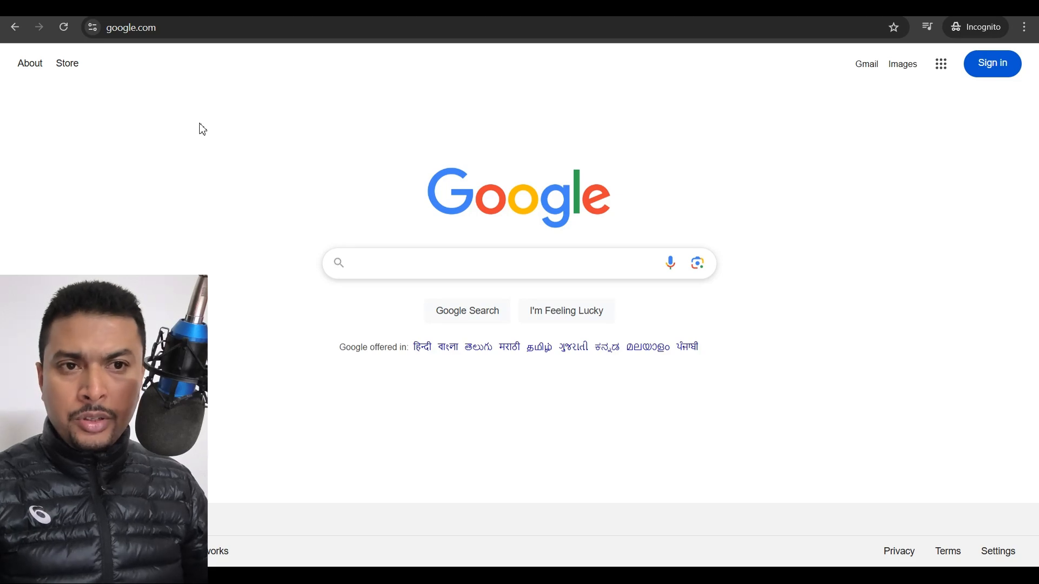
{"action": "mouse_move", "coordinate": [213, 160]}
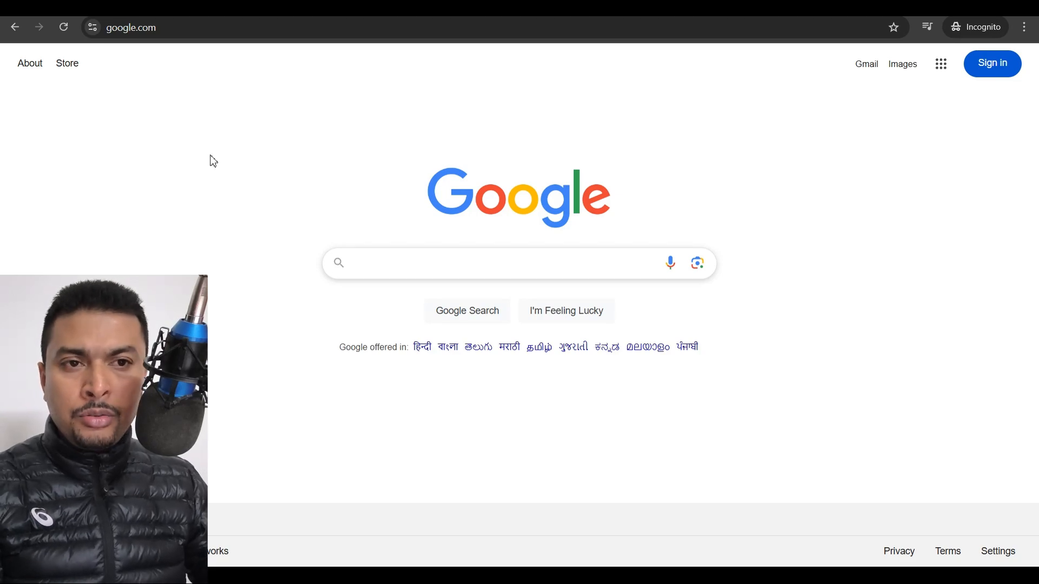
- Search Google for 'find my device' using the autocomplete suggestion
{"action": "type", "text": "findmy"}
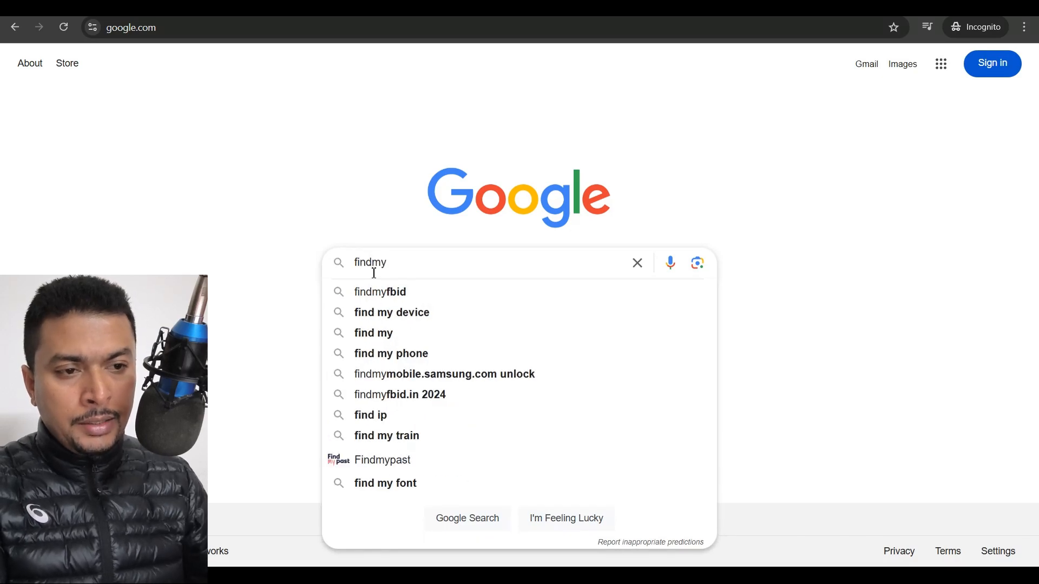
{"action": "left_click", "coordinate": [391, 312]}
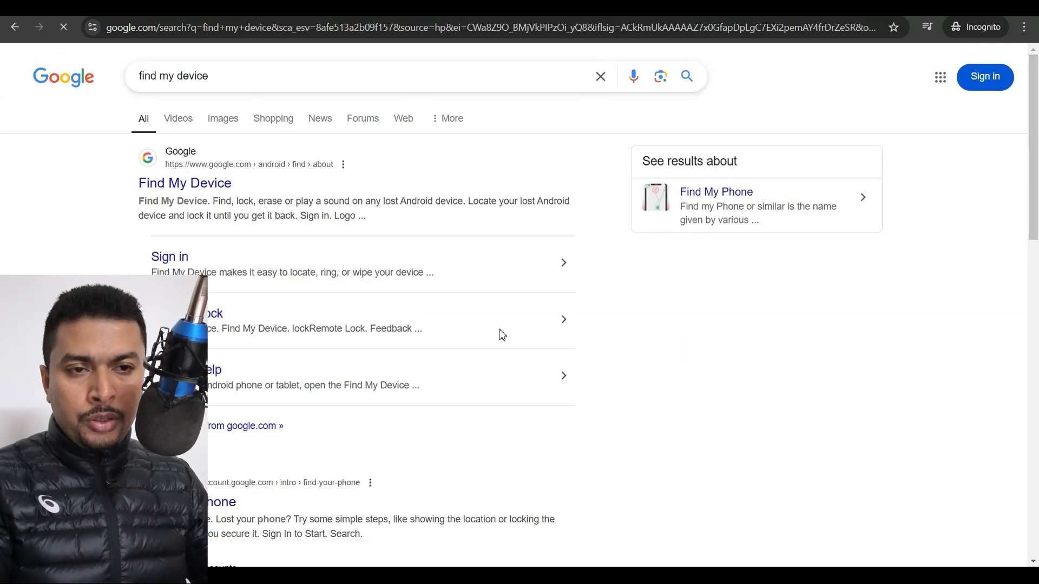
- Open Google's Find My Device page from the results and start signing in
{"action": "left_click", "coordinate": [184, 183]}
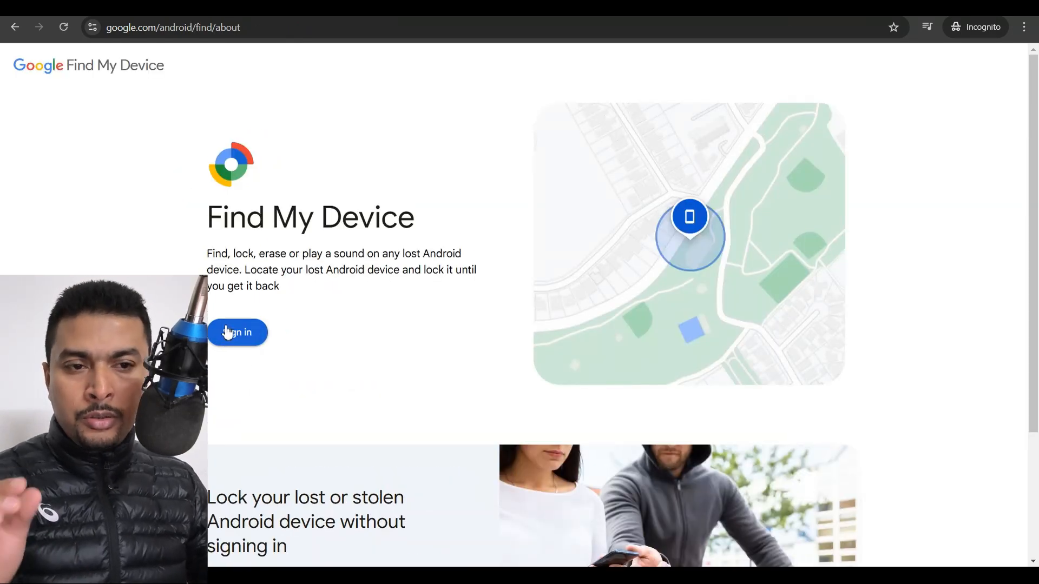
{"action": "left_click", "coordinate": [238, 333]}
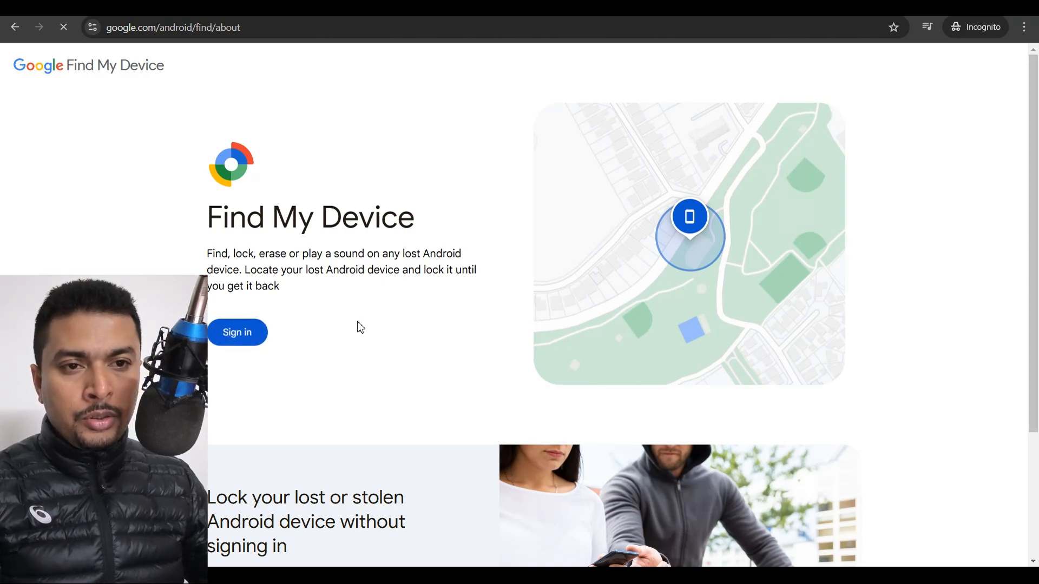
- Complete Google sign-in with a passkey to reach the My Devices list
{"action": "left_click", "coordinate": [238, 332]}
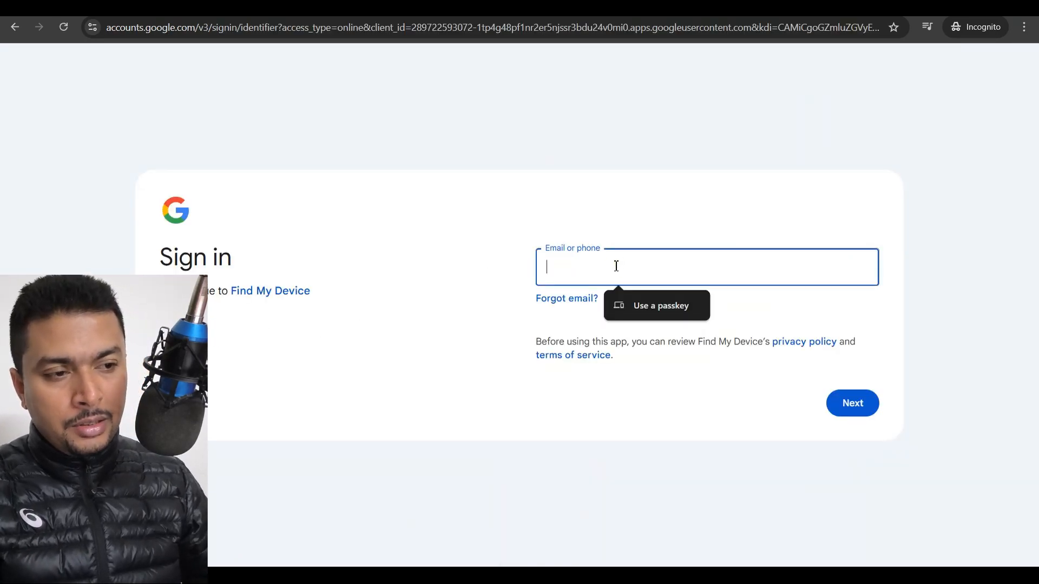
{"action": "left_click", "coordinate": [852, 403]}
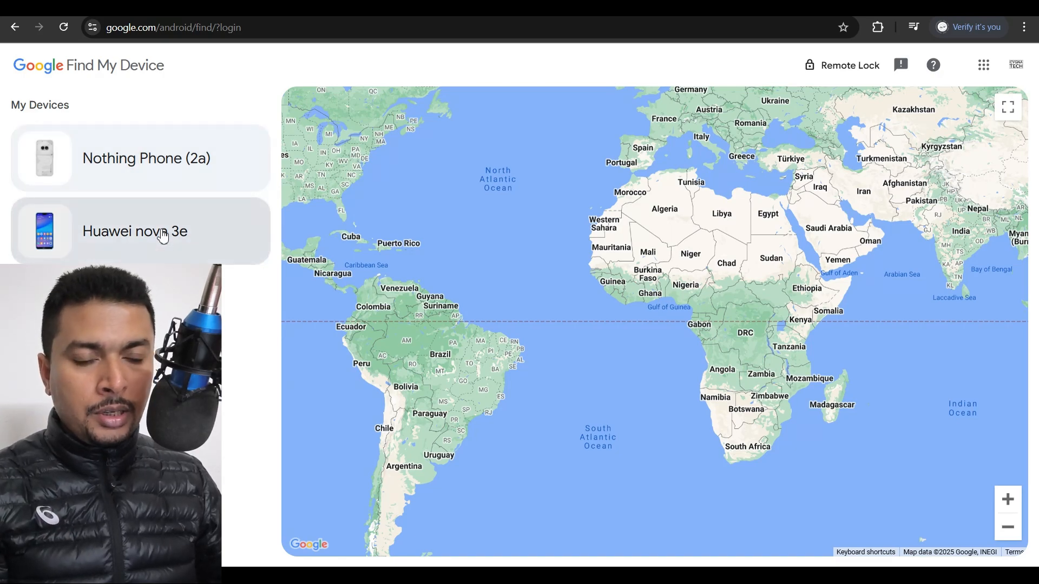
- Select the Huawei nova 3e and open its device settings panel
{"action": "left_click", "coordinate": [135, 231]}
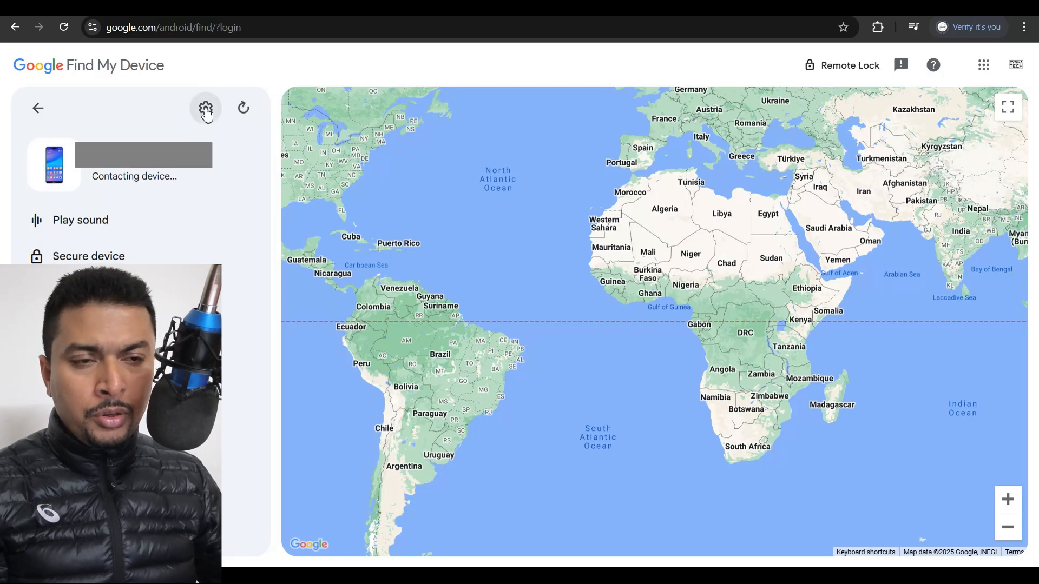
{"action": "left_click", "coordinate": [205, 108]}
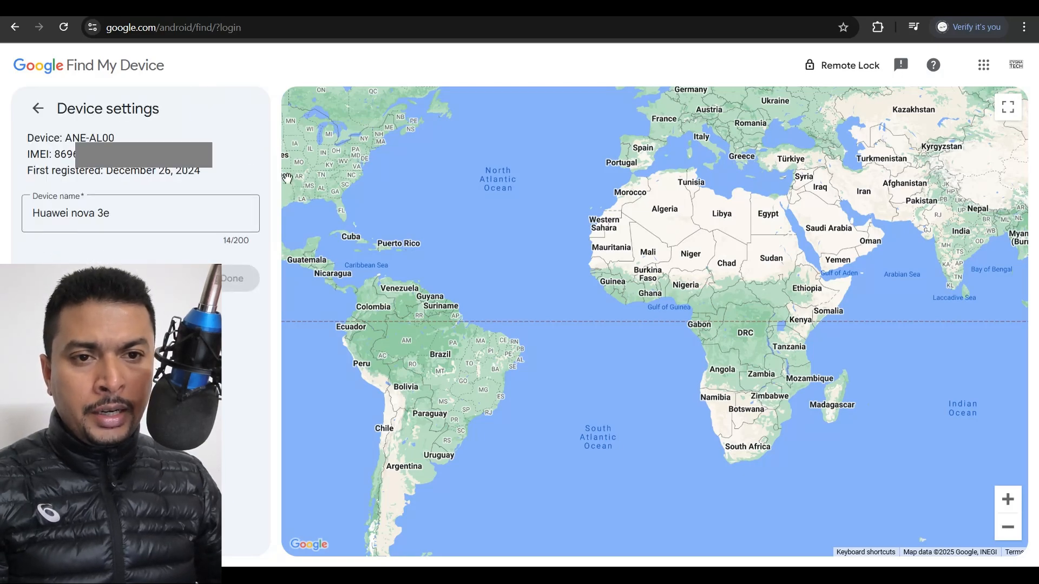